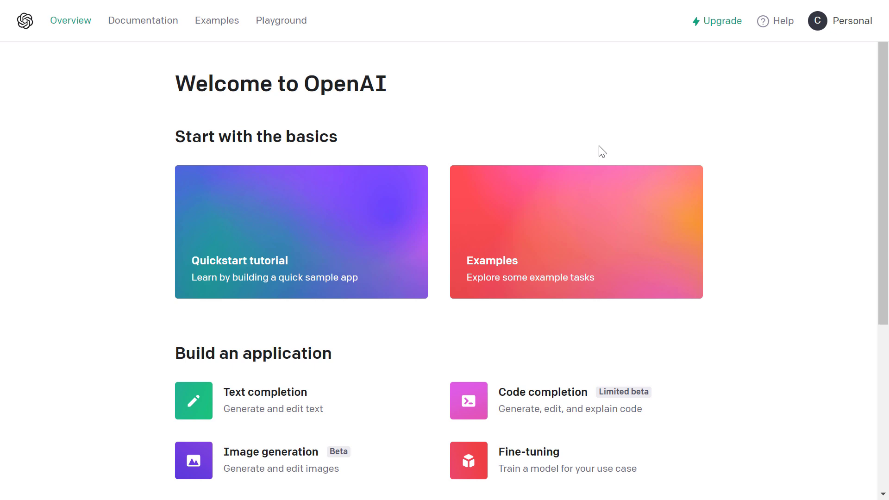
mouse_move(454, 346)
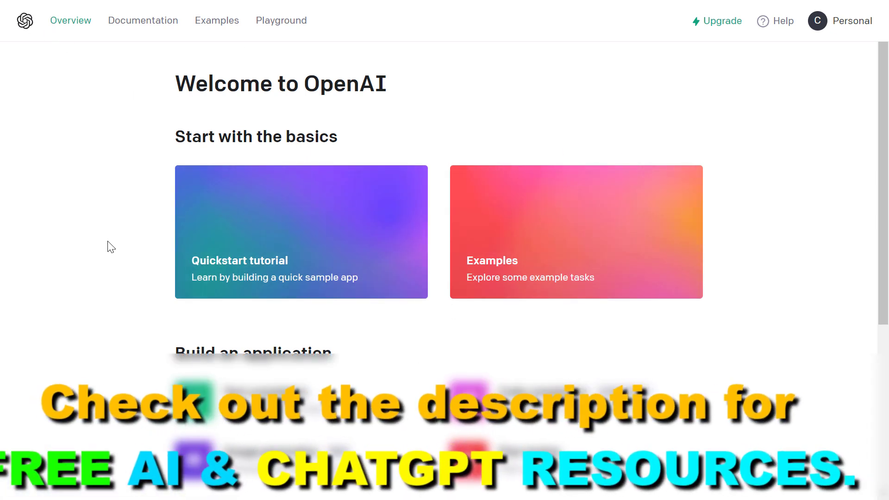
mouse_move(826, 324)
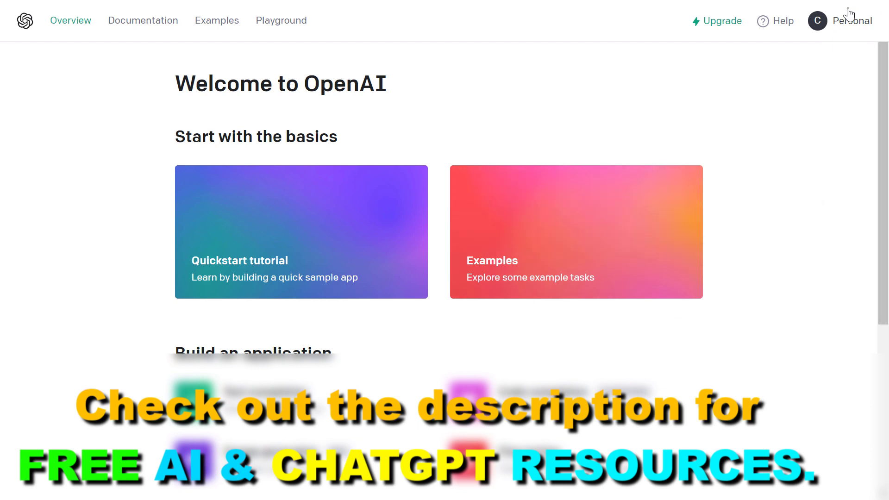
- Reach the API keys page from the Personal account menu via View API keys
left_click(842, 21)
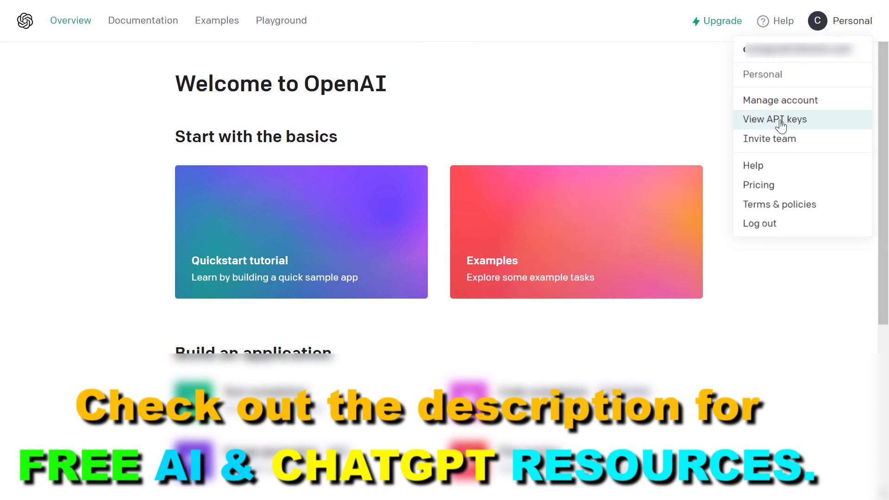
left_click(775, 119)
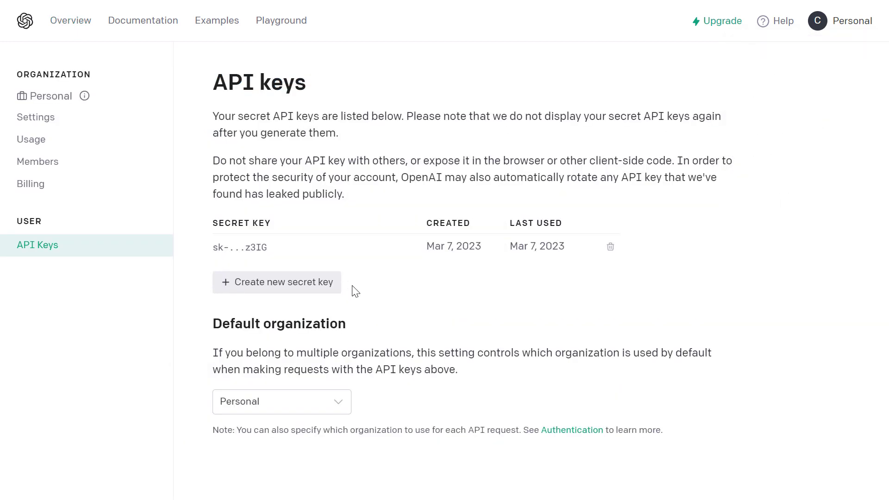
mouse_move(433, 249)
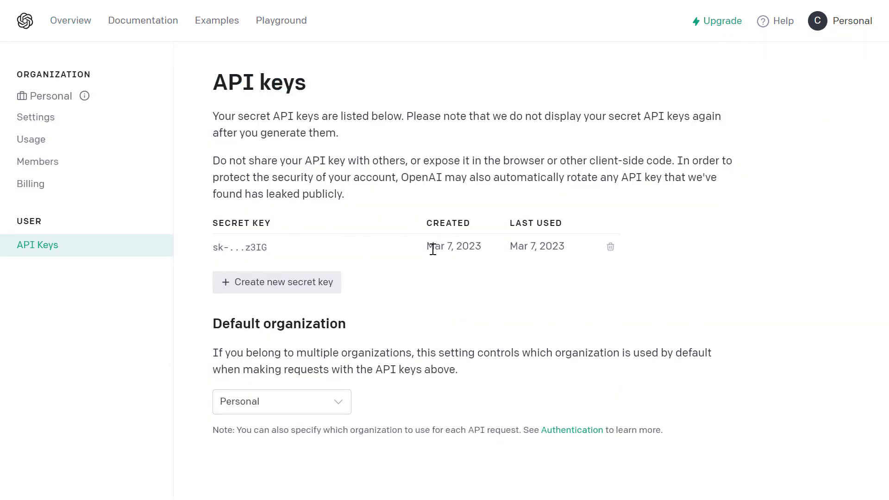
mouse_move(253, 289)
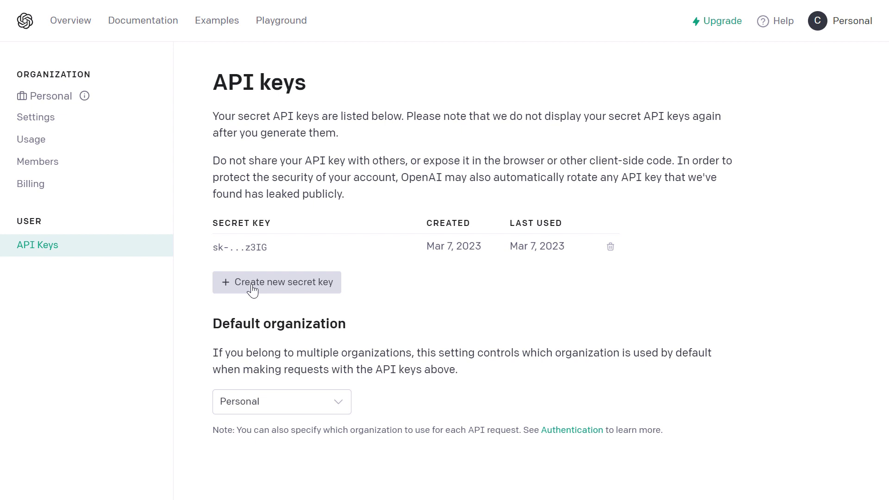
mouse_move(308, 291)
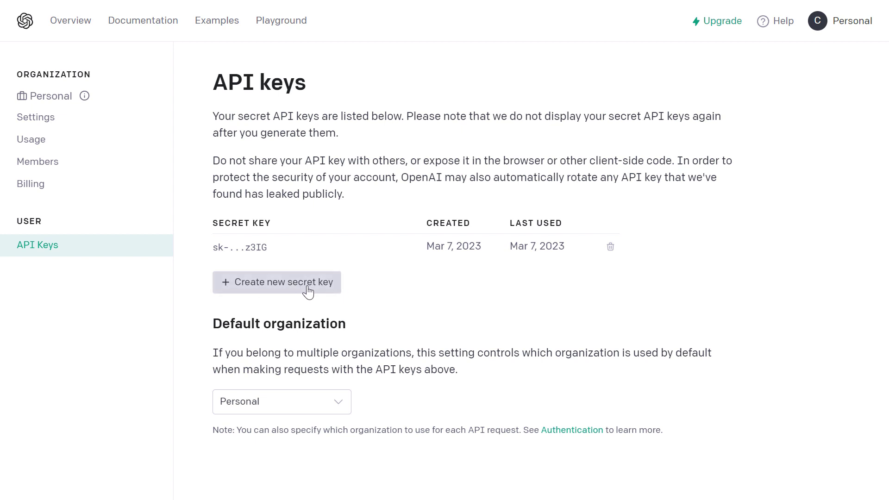
mouse_move(328, 291)
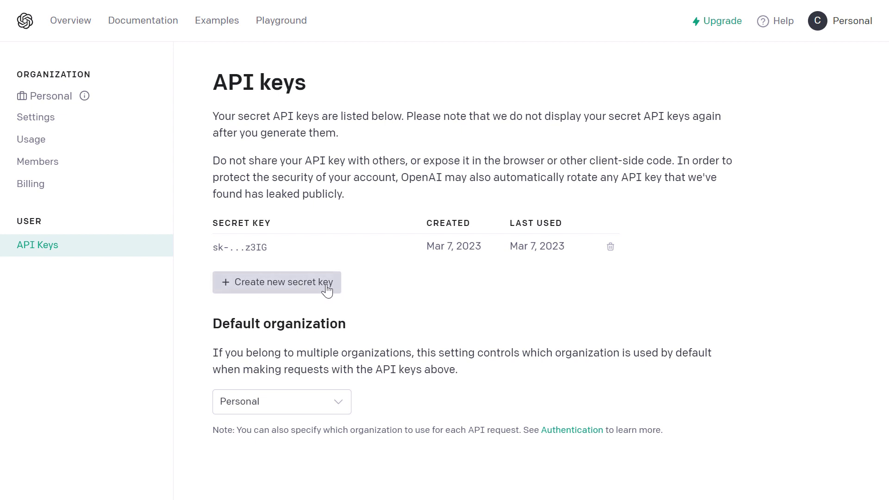
- Create a new secret key so its full value appears in the API key generated dialog
left_click(278, 282)
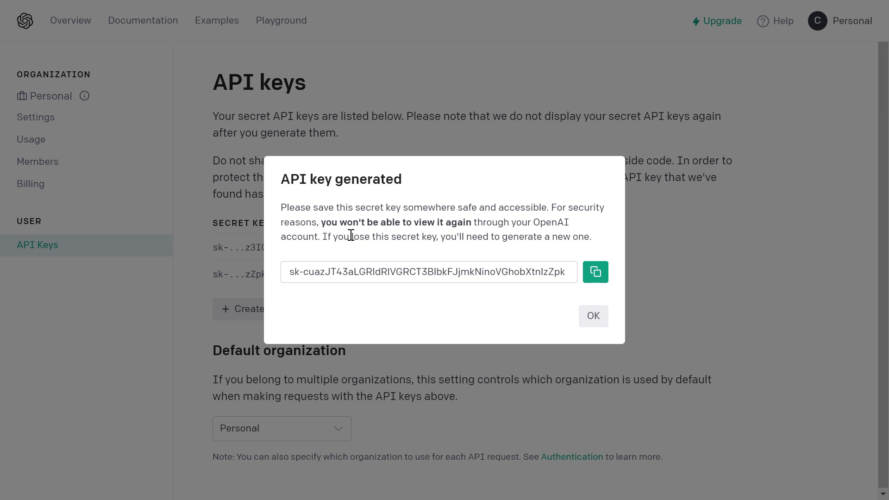
mouse_move(328, 210)
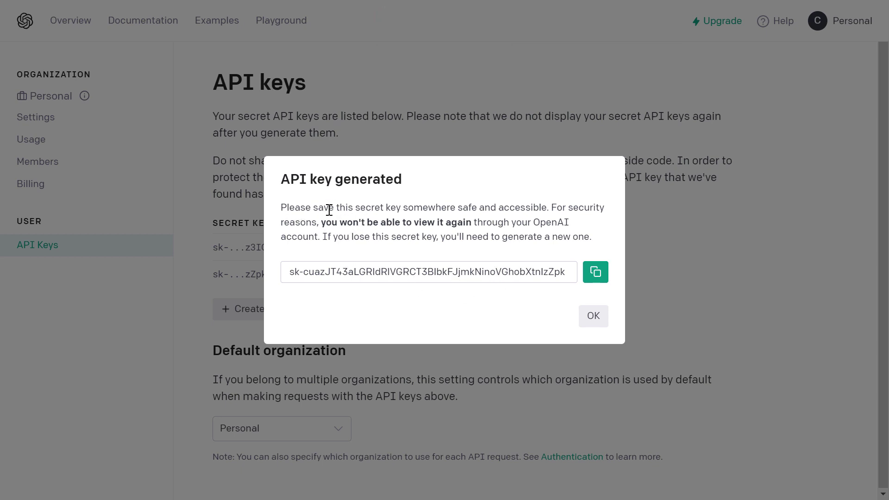
mouse_move(544, 214)
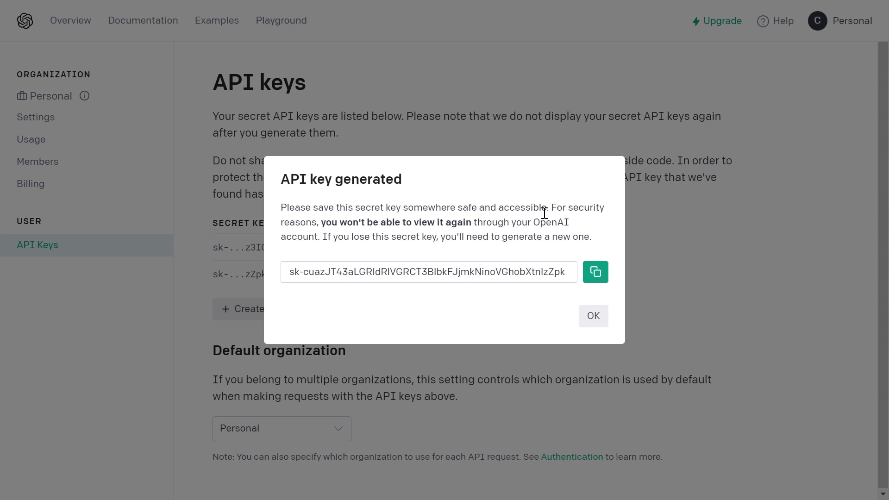
mouse_move(442, 235)
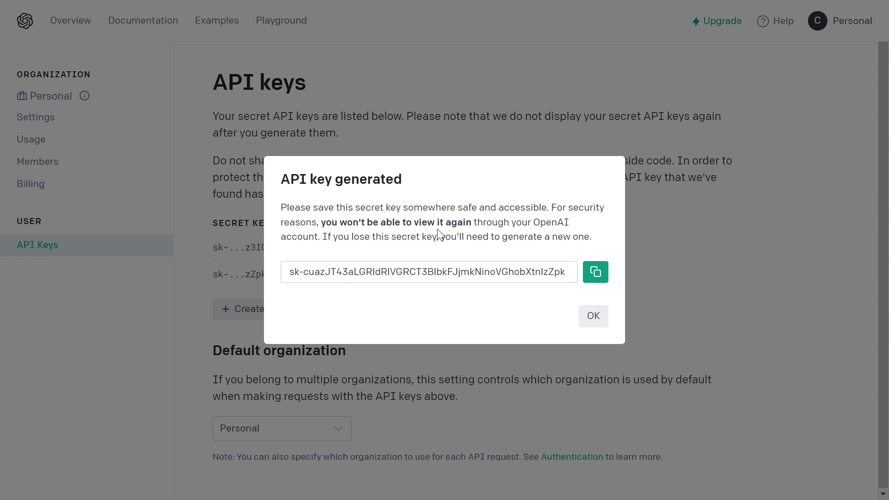
mouse_move(564, 239)
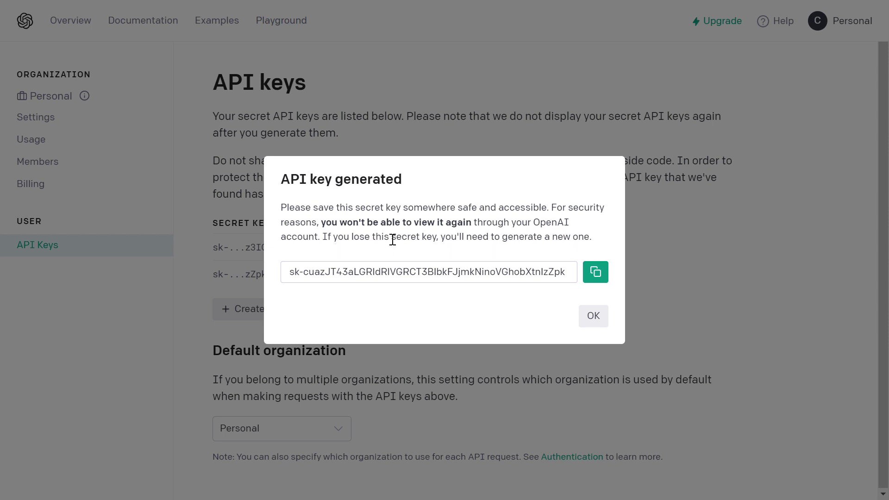
mouse_move(480, 247)
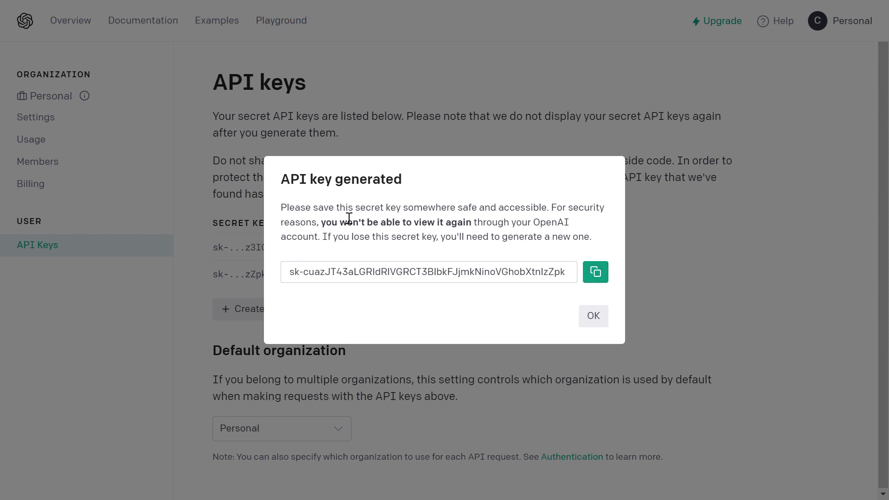
mouse_move(426, 356)
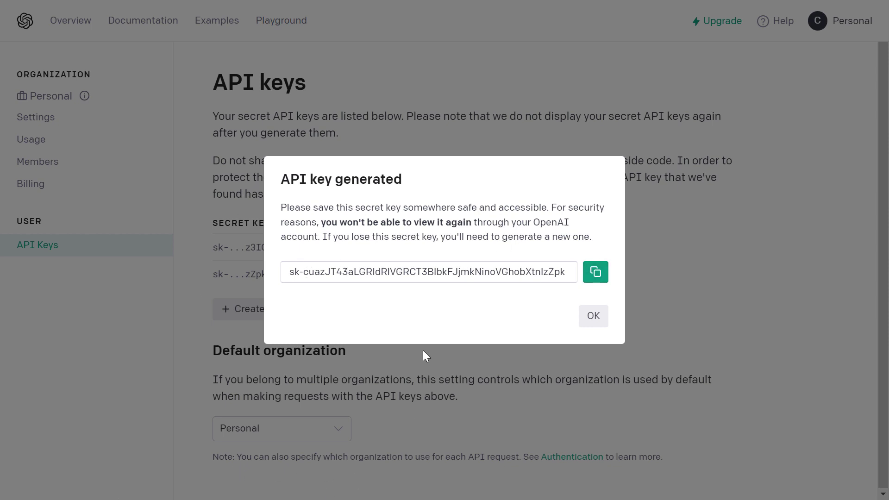
mouse_move(341, 257)
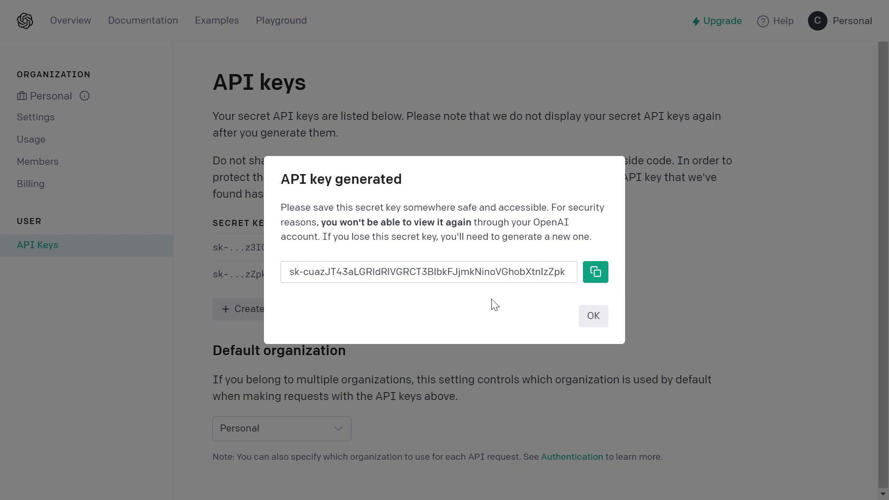
mouse_move(491, 264)
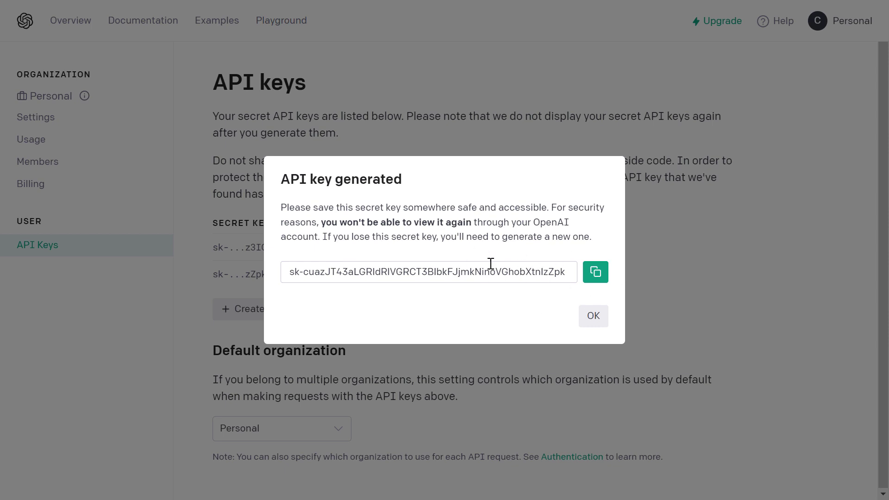
mouse_move(593, 316)
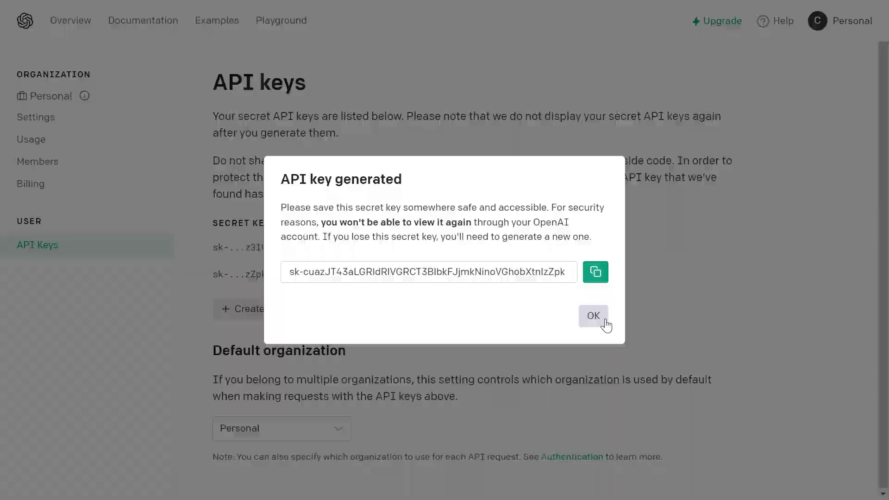
- Dismiss the generated-key dialog so both keys list, including the Mar 8, 2023 one
left_click(593, 316)
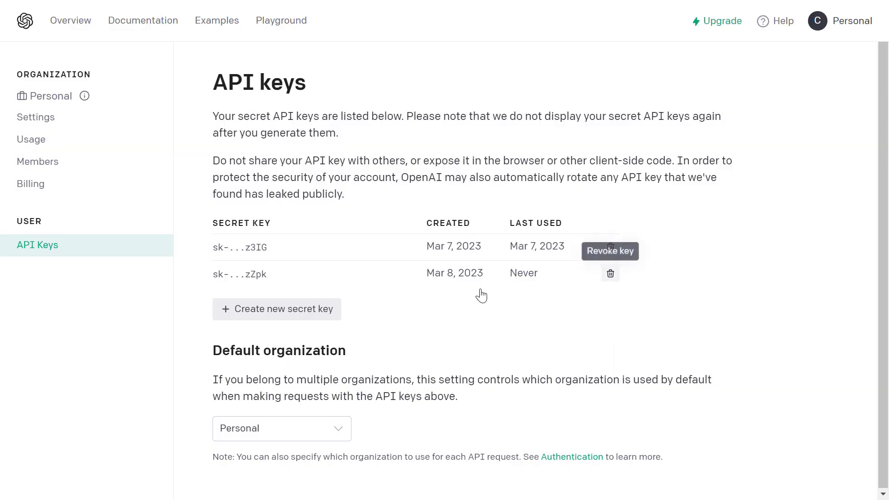
mouse_move(611, 274)
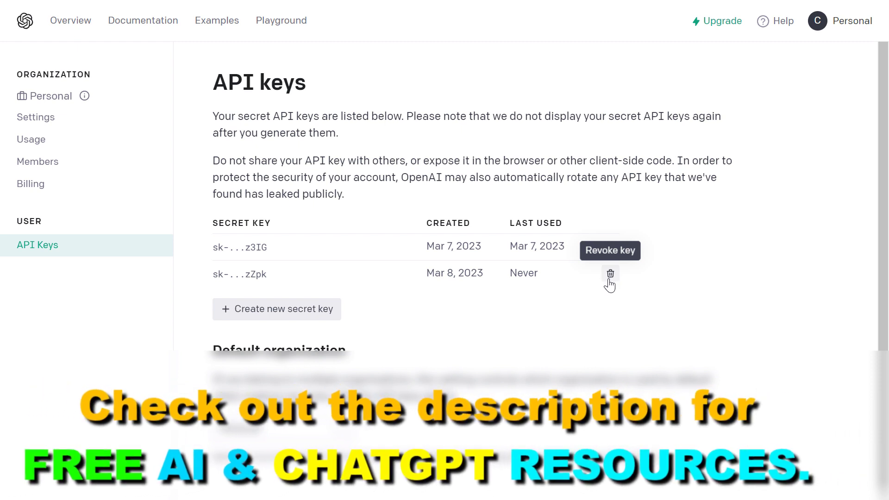
mouse_move(577, 308)
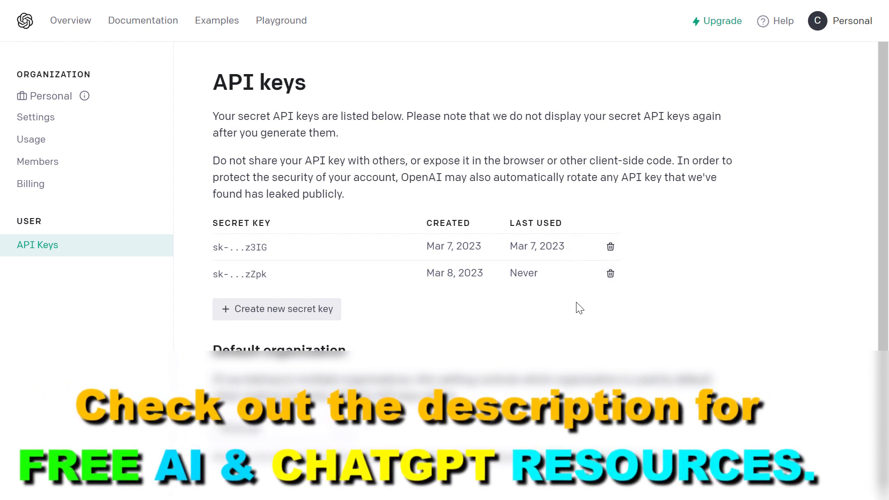